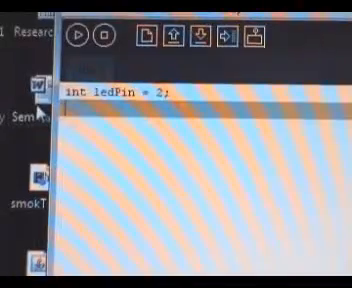
type("voi")
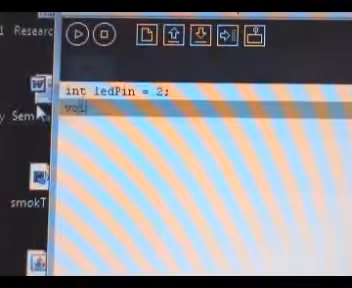
type("void setup(")
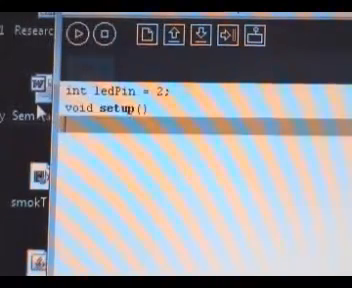
type("{")
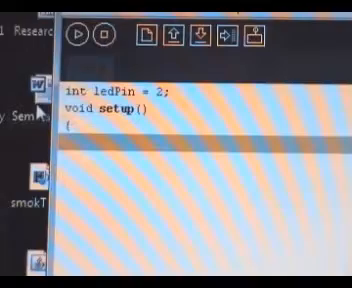
type("pinMode(")
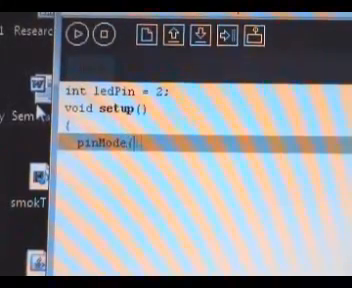
type("led")
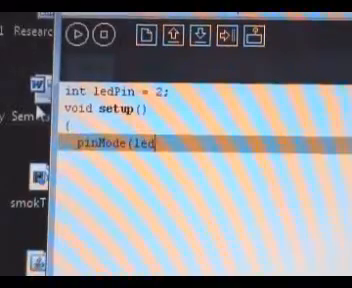
type("Pin, OU")
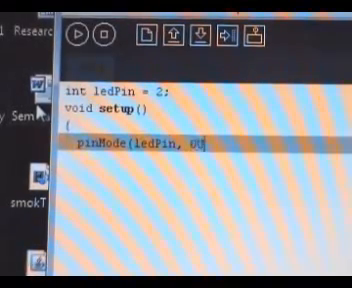
type("TPUT);")
type("}")
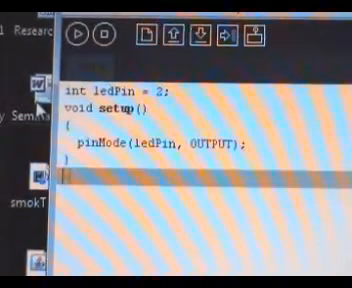
type("void loo")
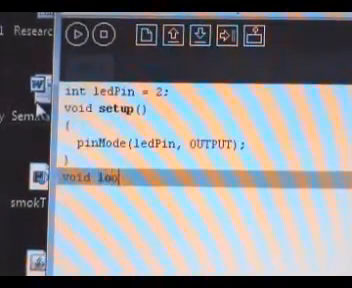
type("p()")
type("{")
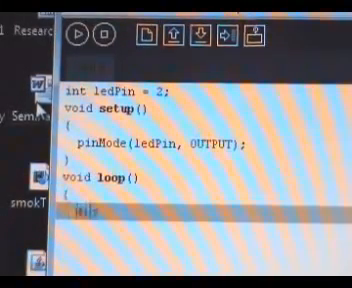
type("digit")
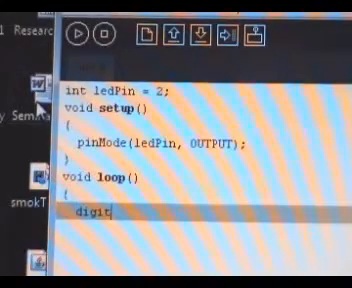
type("alWrite")
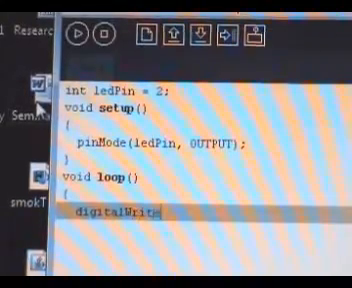
type("(led")
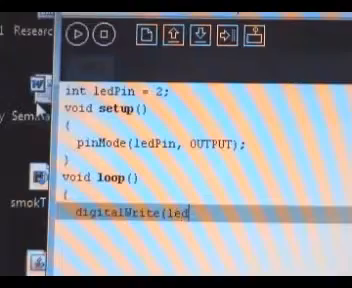
type("Pin, HIG")
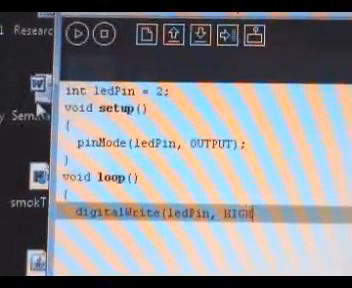
type("H);")
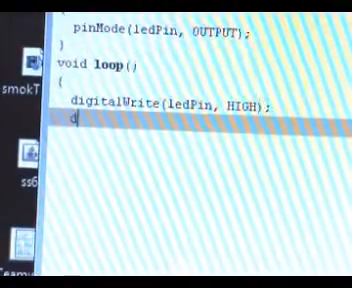
type("delay(")
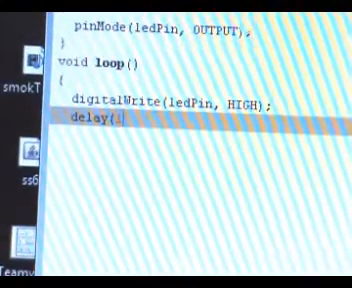
type("1000);")
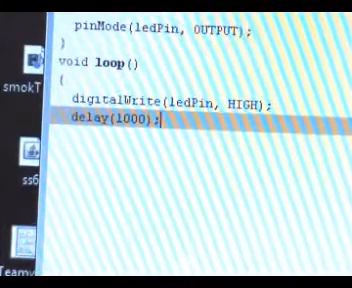
type("digt")
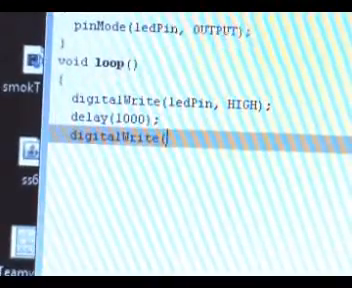
type("ledPin")
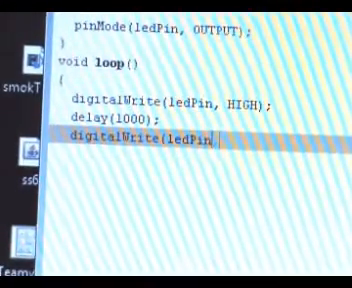
type(", LOW);")
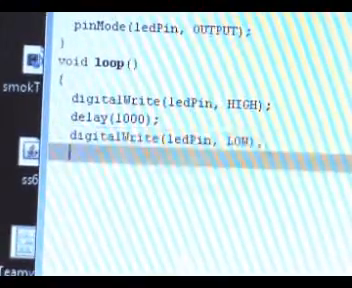
type("delay(")
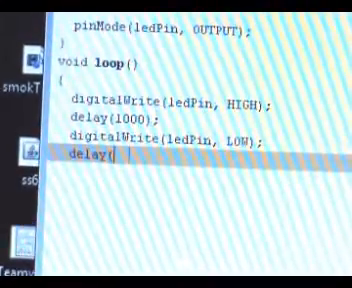
type("1000);")
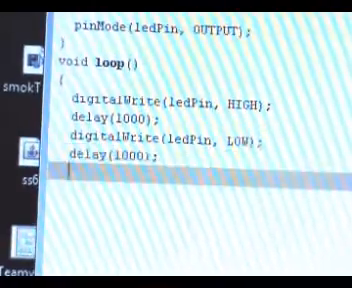